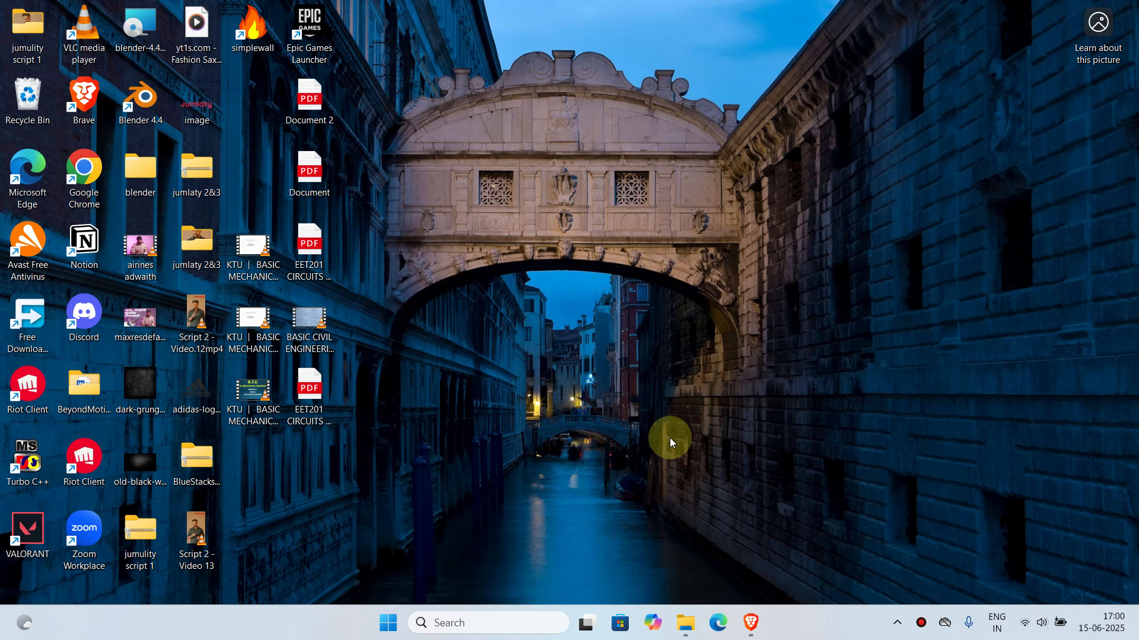
pyautogui.moveTo(657, 434)
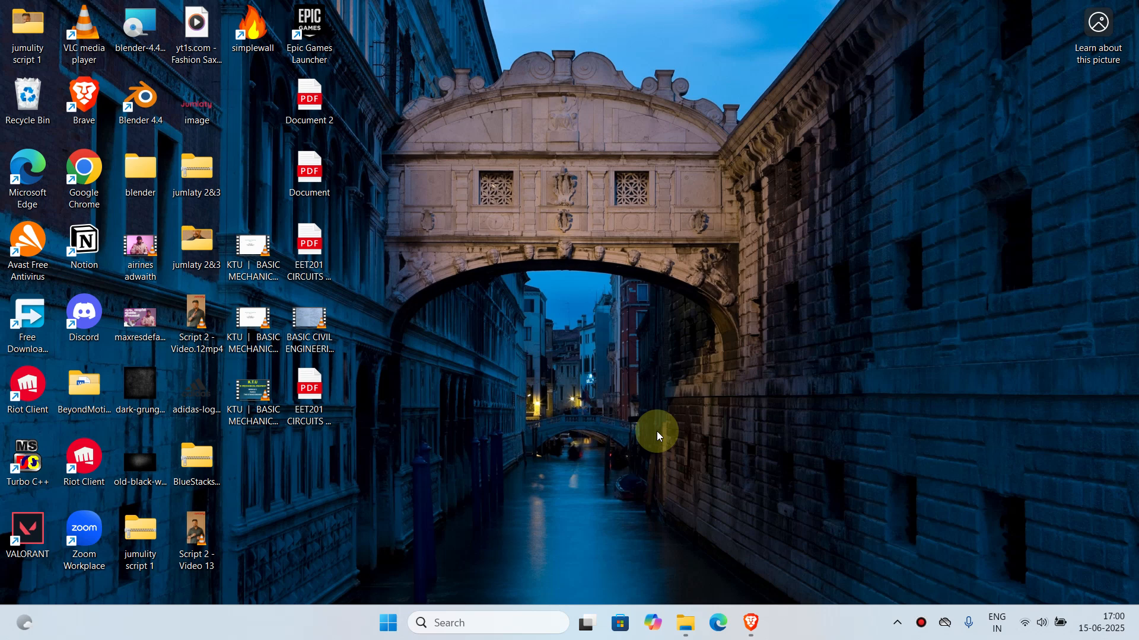
pyautogui.moveTo(750, 623)
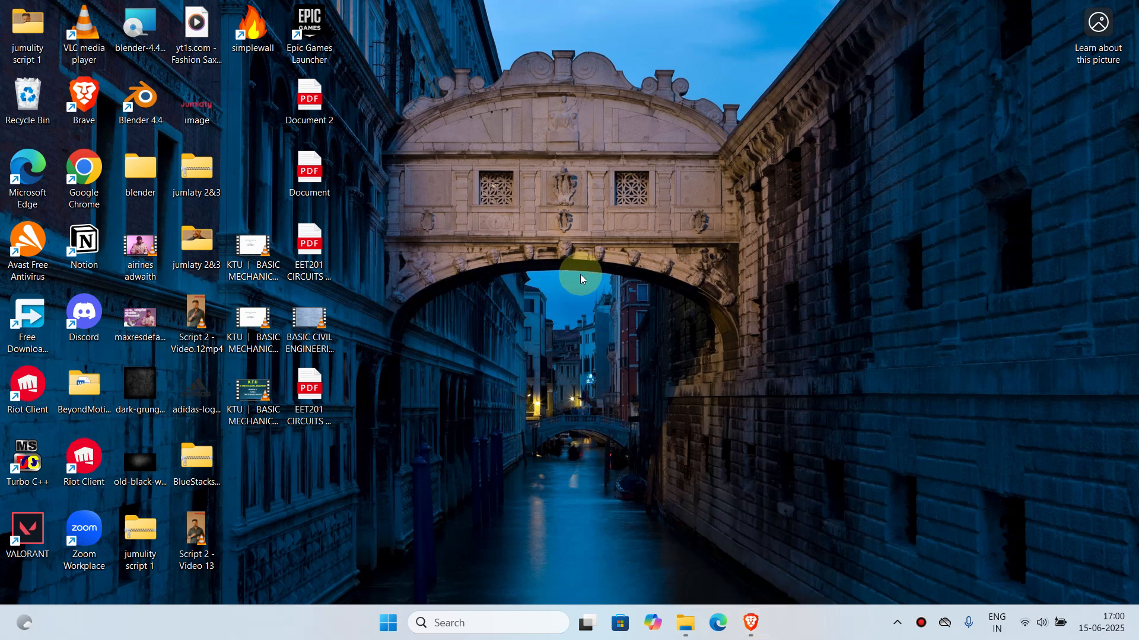
pyautogui.moveTo(712, 417)
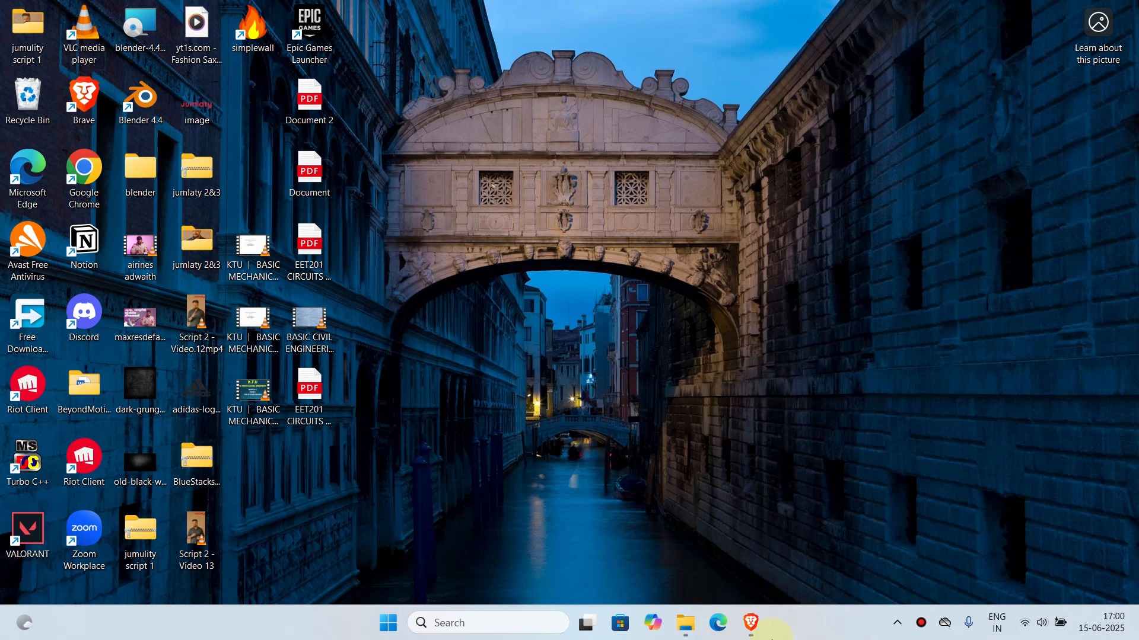
# Step: Search the web in Brave for 'download adobe dreamweaver'
pyautogui.click(749, 623)
pyautogui.write('download adobe dreamweaver')
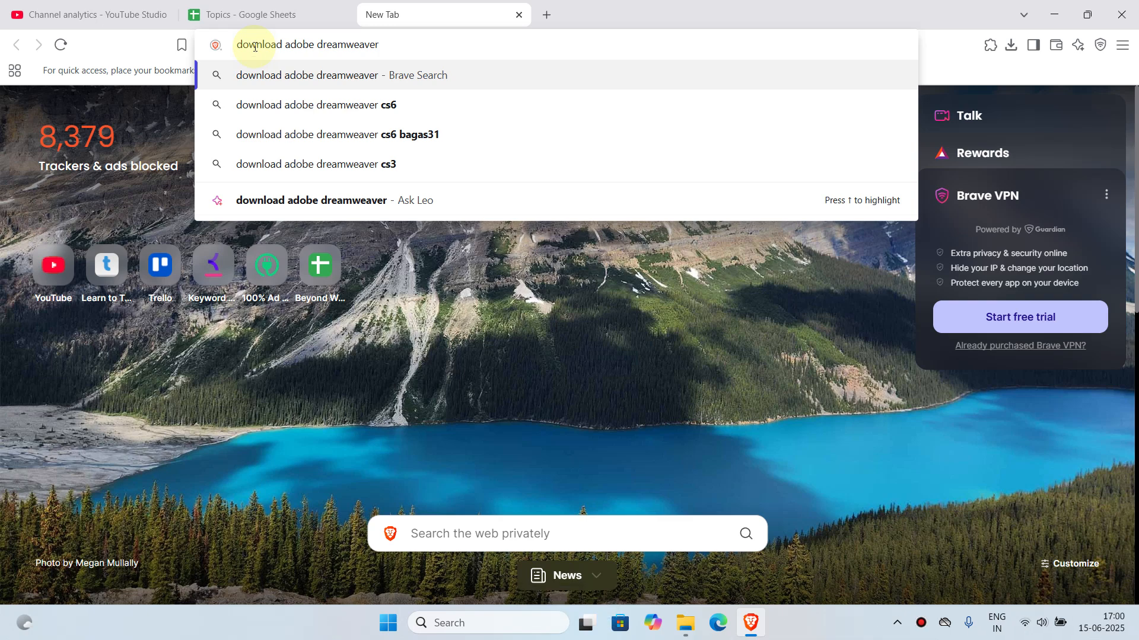
pyautogui.press('Enter')
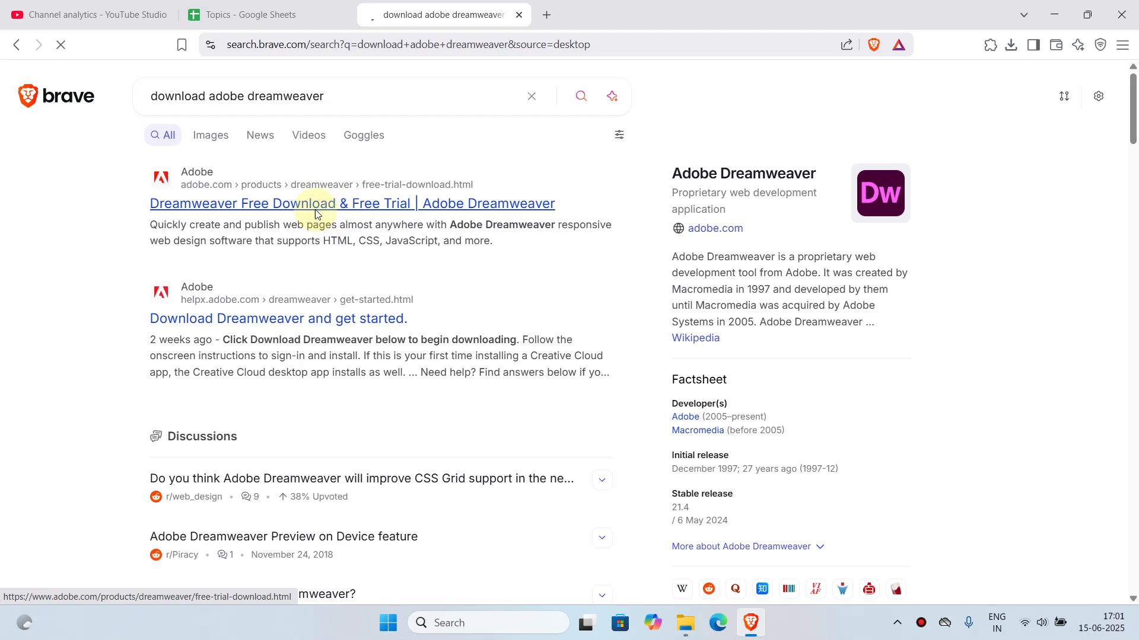
# Step: Open Adobe's 'Dreamweaver Free Download & Free Trial' result page
pyautogui.click(351, 203)
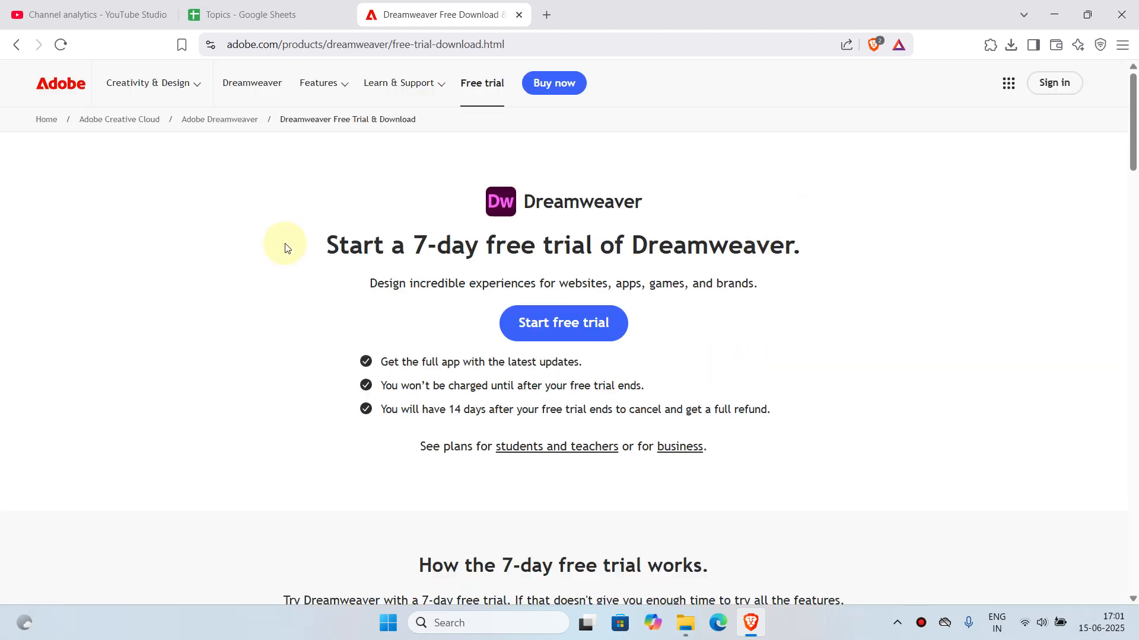
pyautogui.moveTo(612, 277)
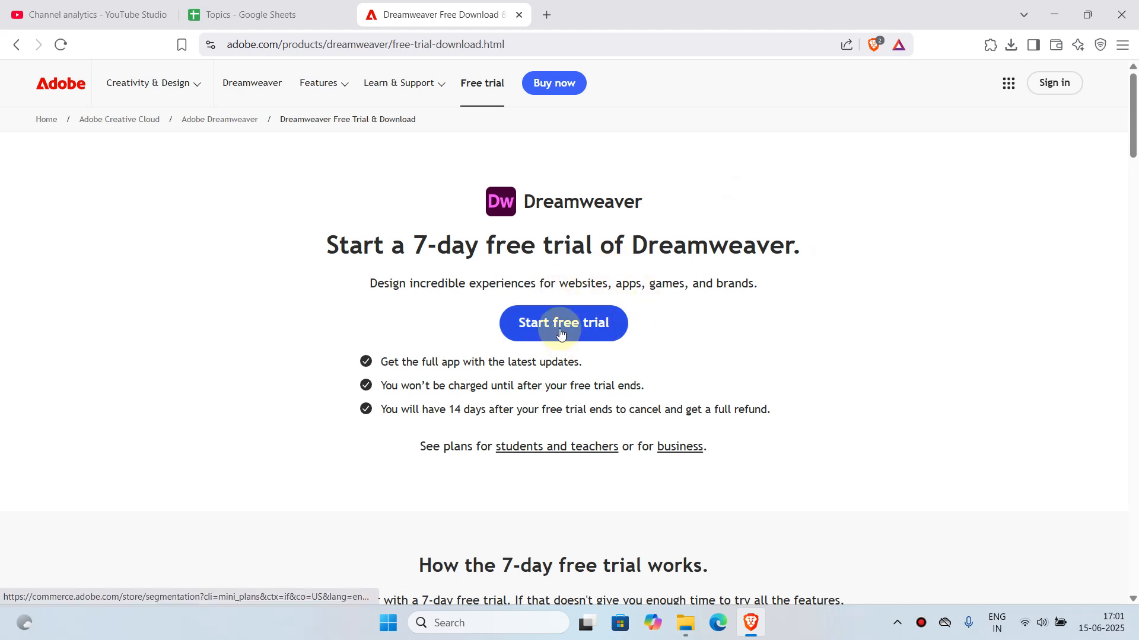
# Step: Start the 7-day trial and choose the individual Dreamweaver plan at US$22.99/mo, annual billed monthly
pyautogui.click(562, 322)
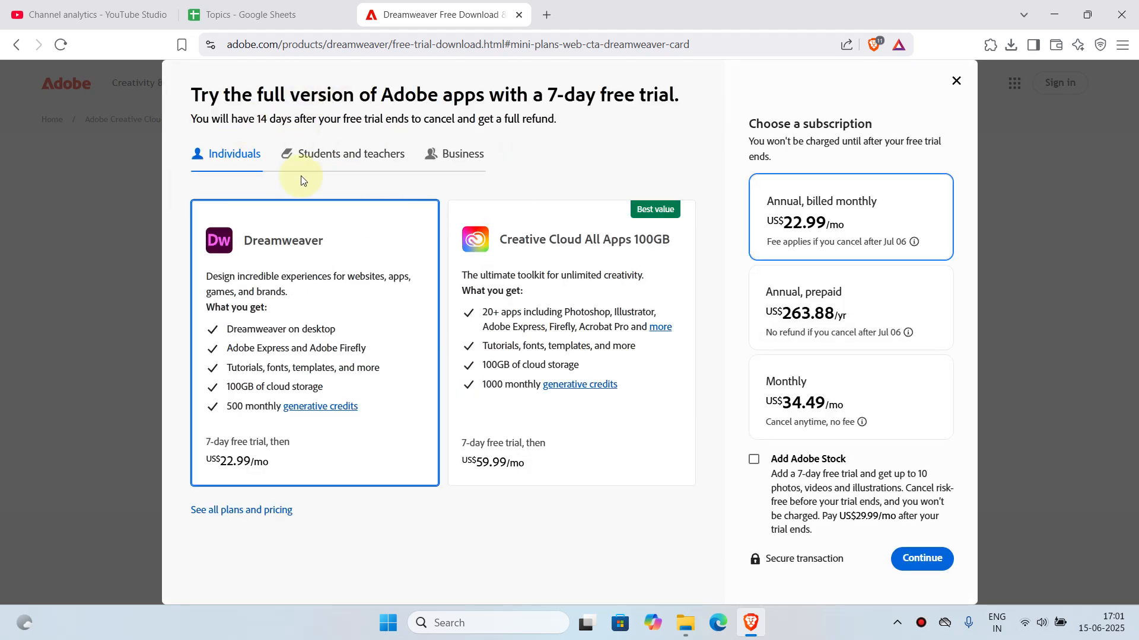
pyautogui.click(351, 154)
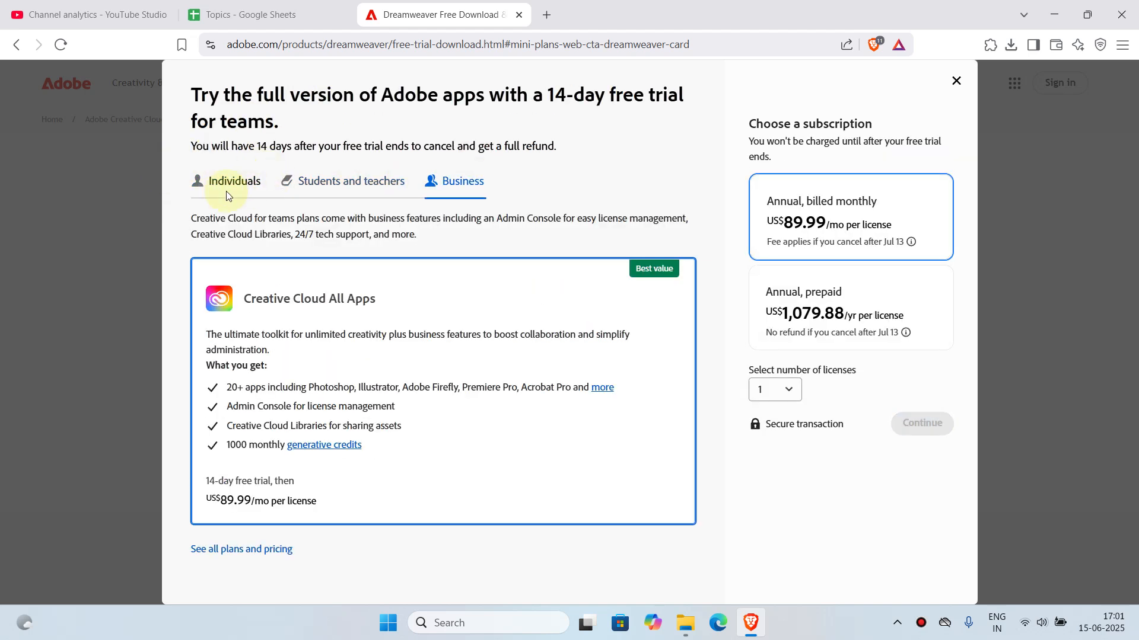
pyautogui.click(234, 180)
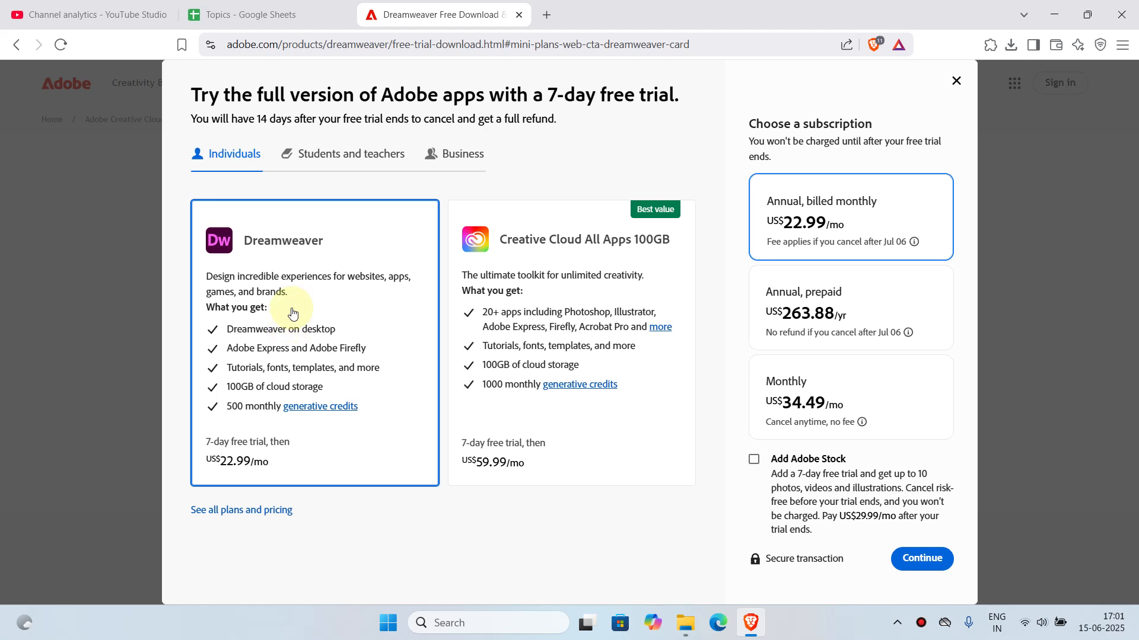
pyautogui.click(351, 153)
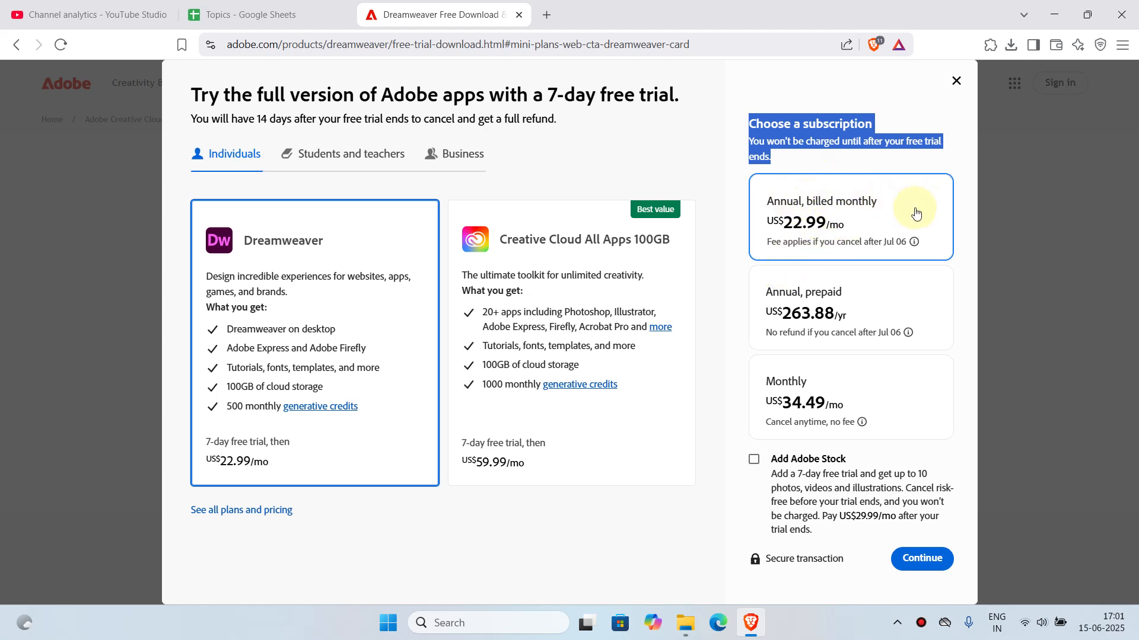
pyautogui.moveTo(837, 222)
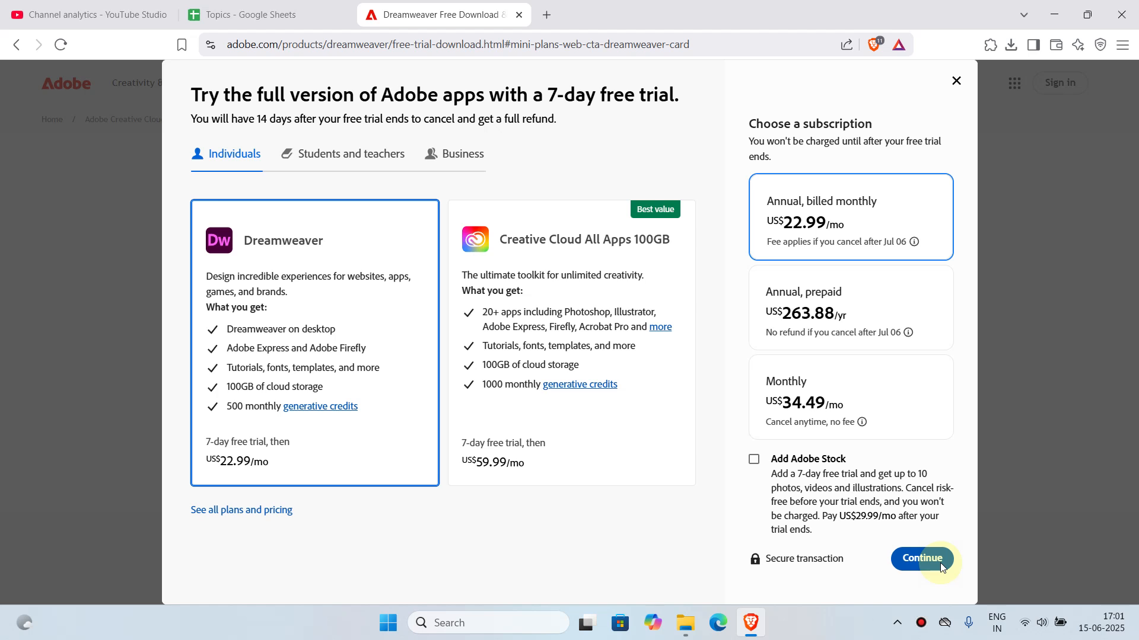
pyautogui.click(923, 559)
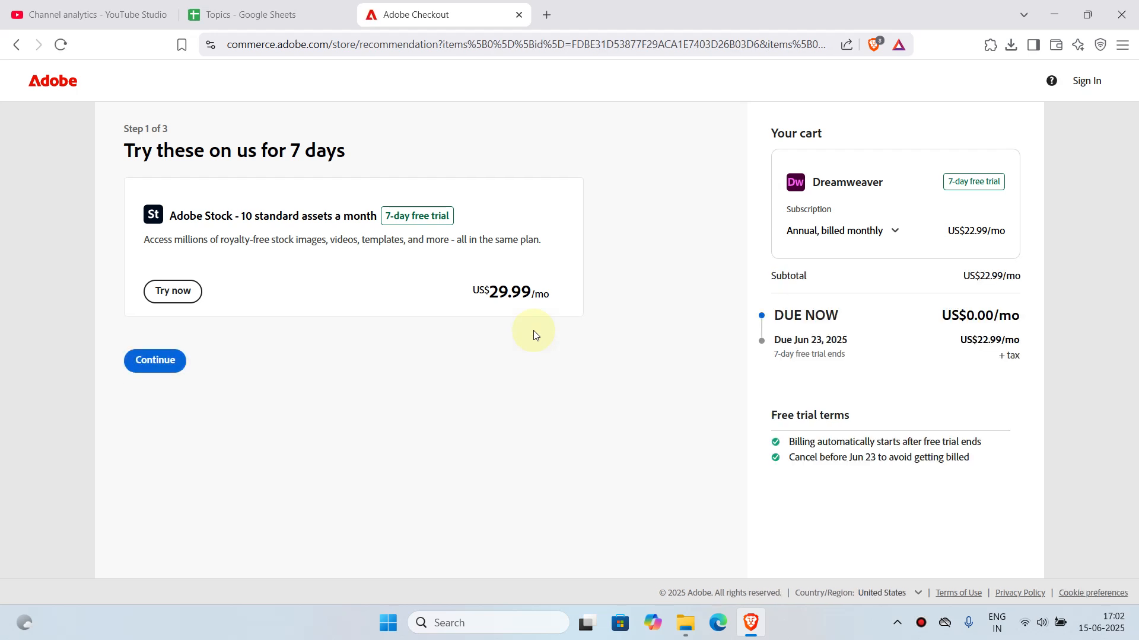
# Step: Continue from the plan dialog to checkout step 1 of 3 with only Dreamweaver's trial in the cart
pyautogui.doubleClick(960, 315)
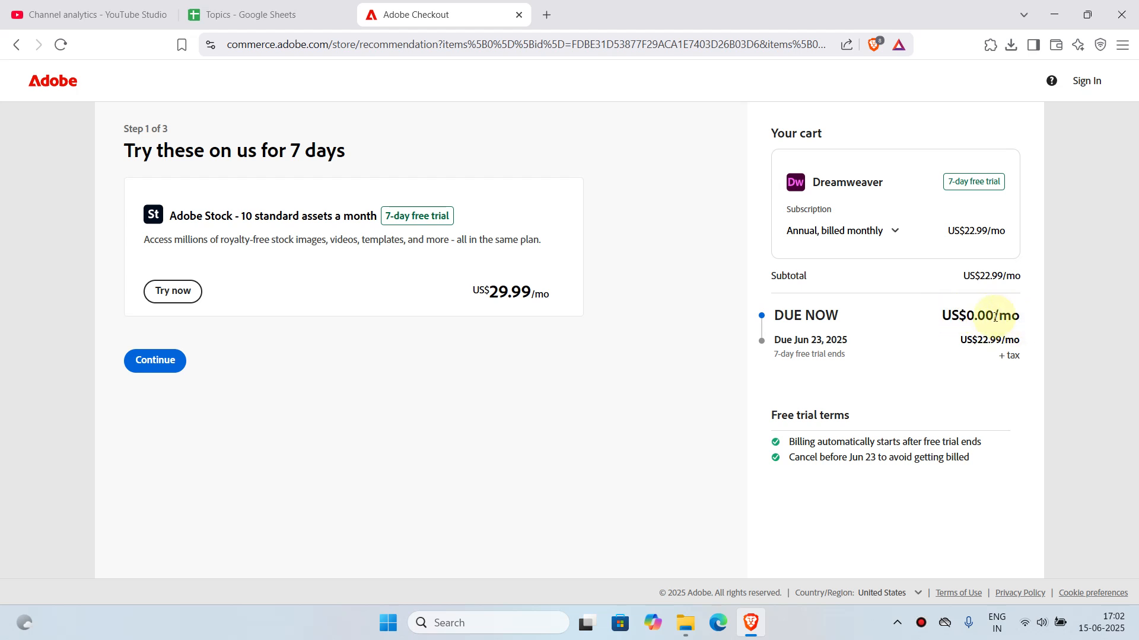
pyautogui.moveTo(974, 180)
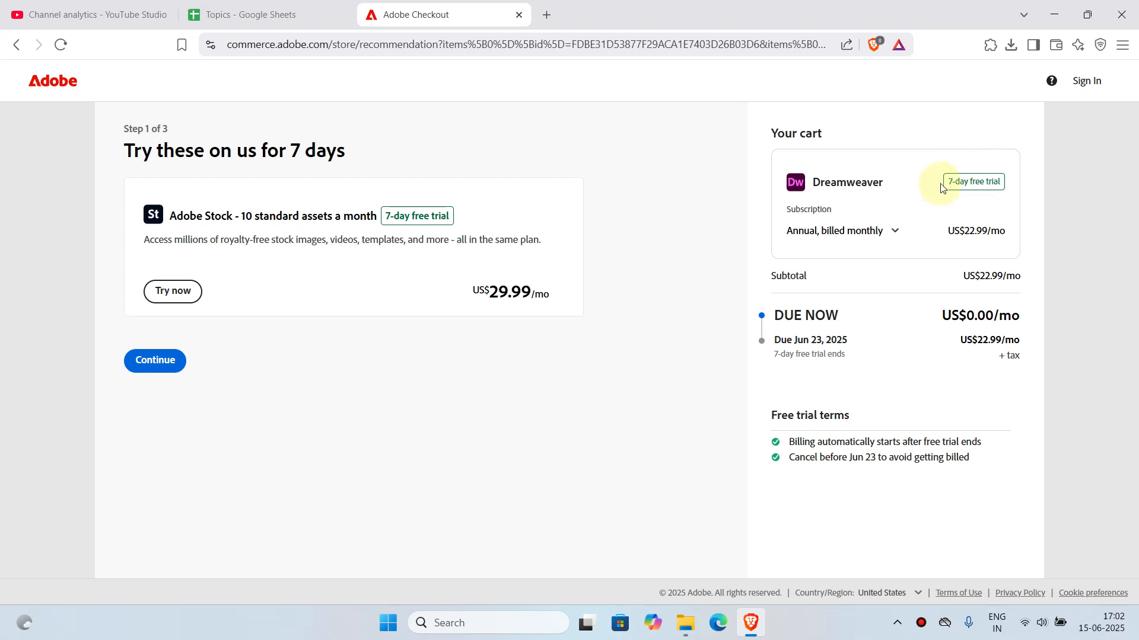
pyautogui.moveTo(953, 315)
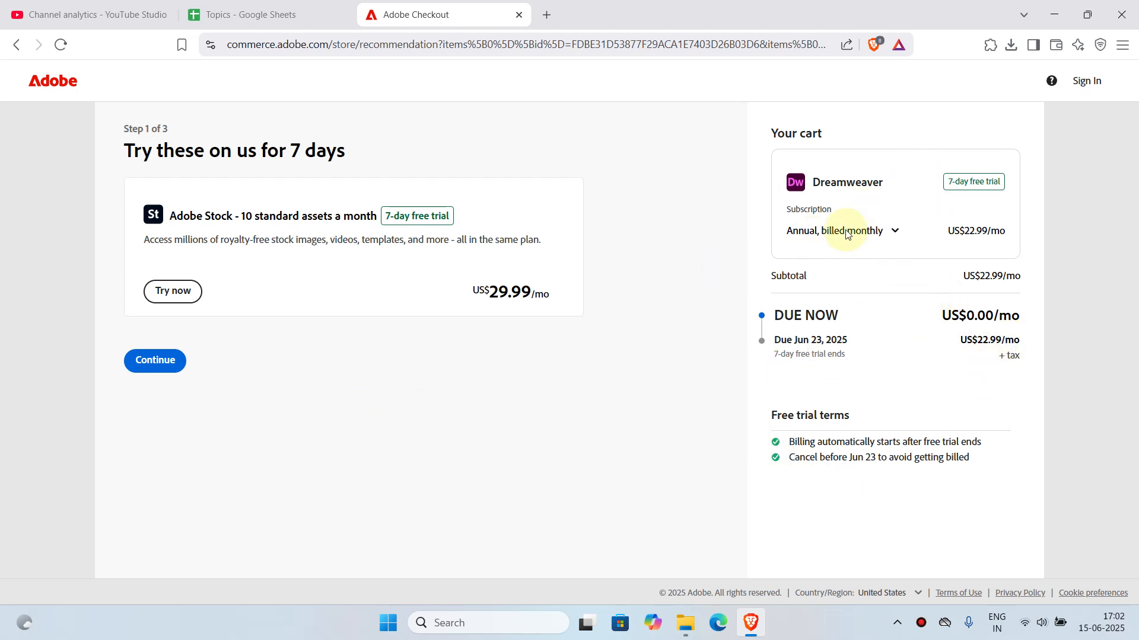
pyautogui.click(842, 230)
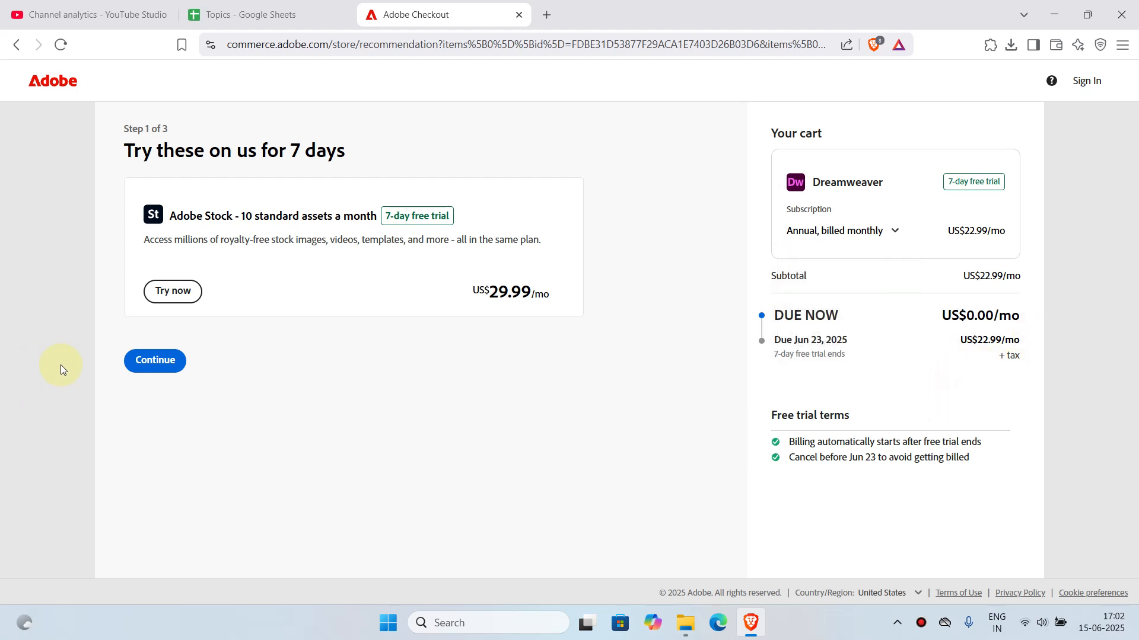
pyautogui.click(154, 360)
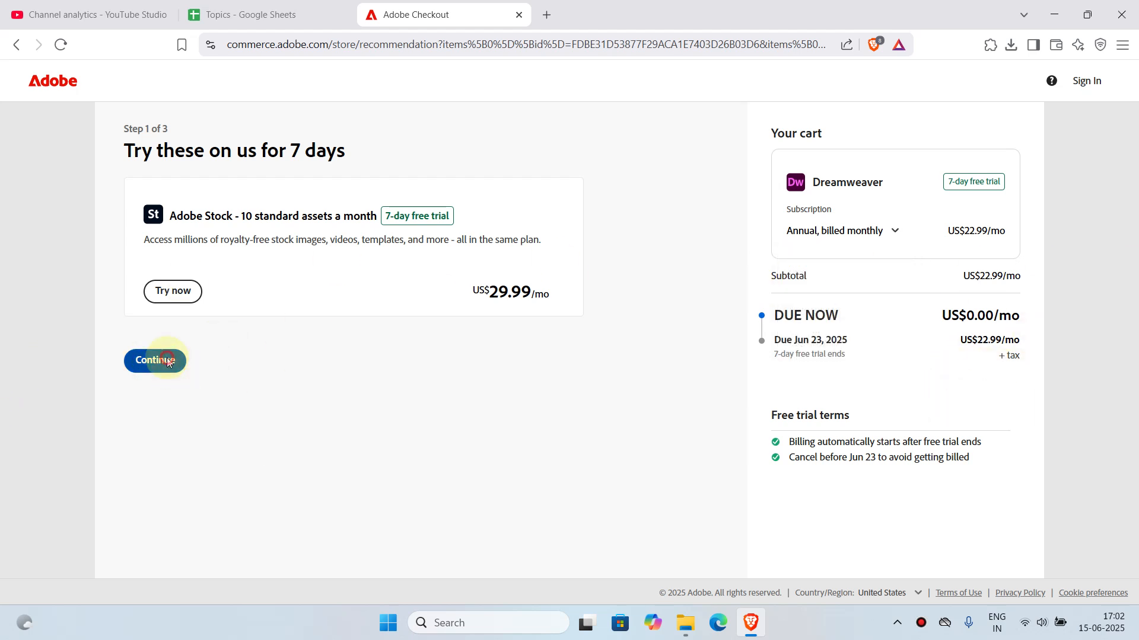
# Step: Skip the Adobe Stock offer, fill the autofill email address, and continue to payment
pyautogui.click(155, 361)
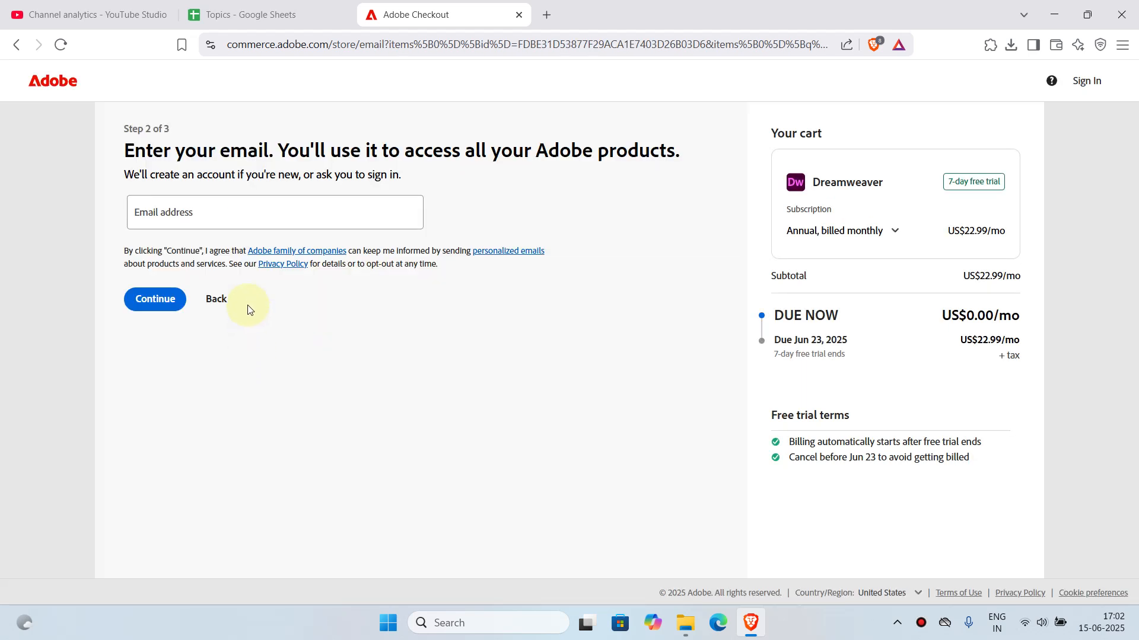
pyautogui.click(274, 212)
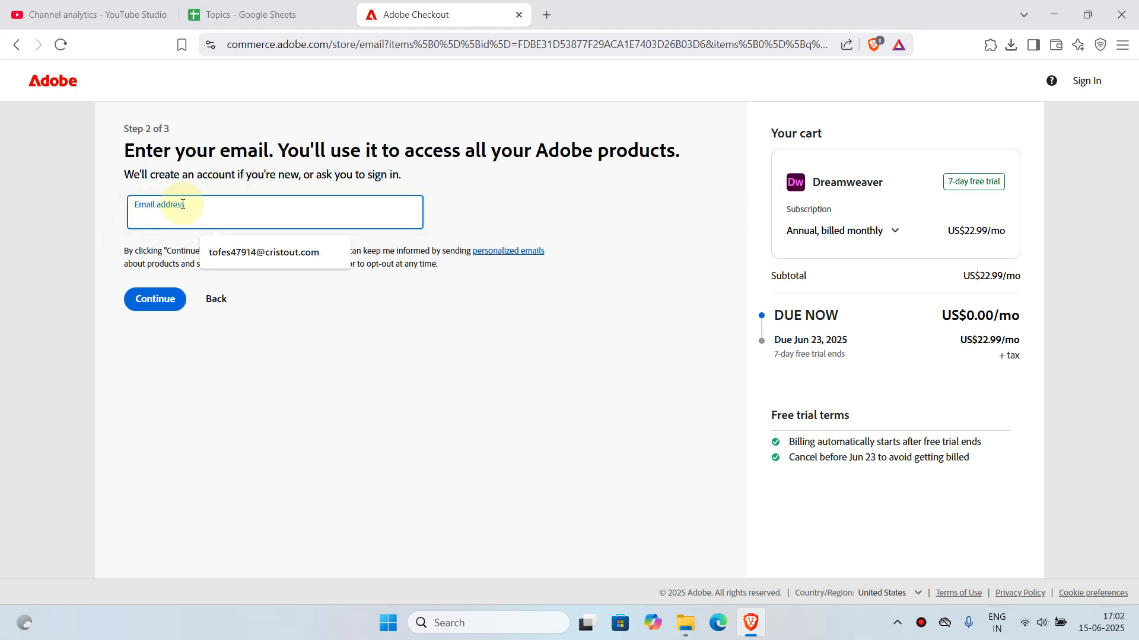
pyautogui.click(263, 251)
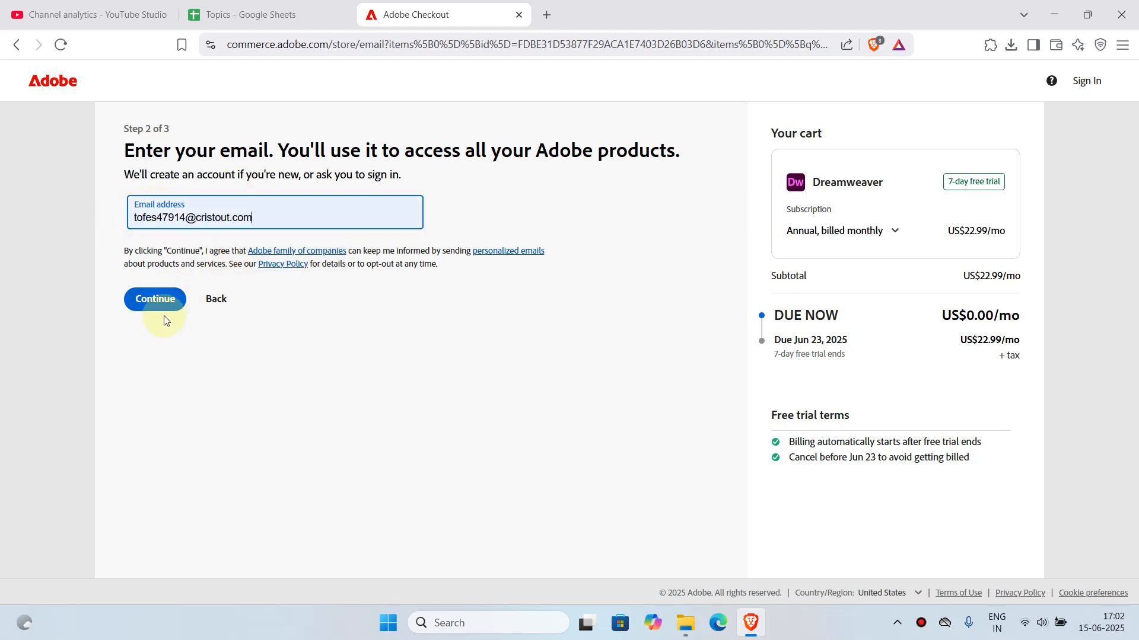
pyautogui.click(154, 299)
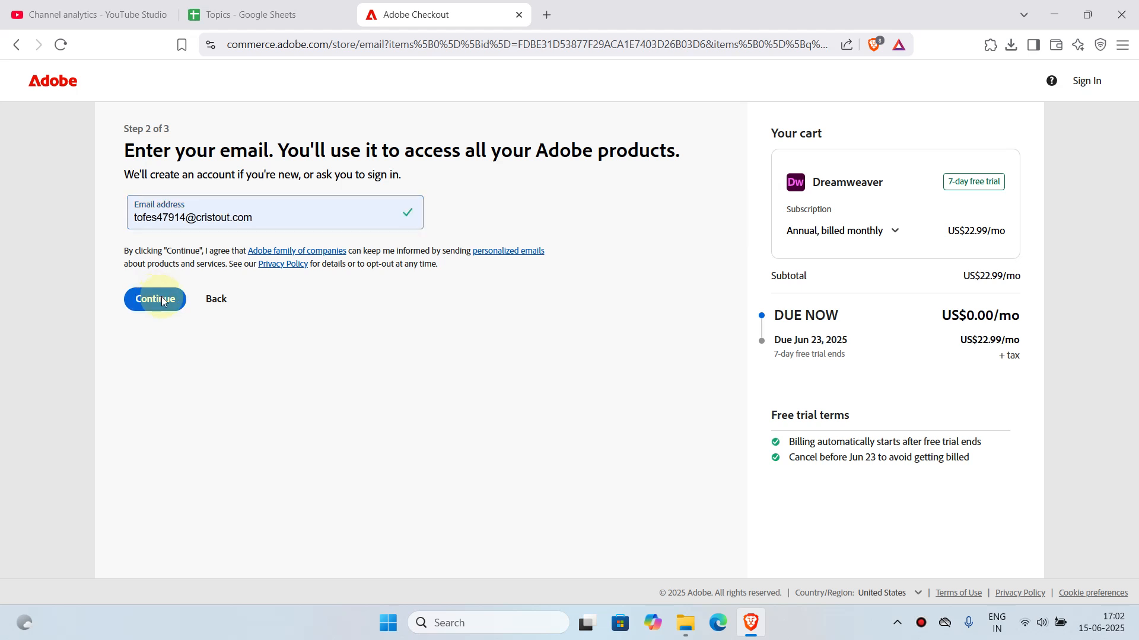
pyautogui.click(155, 299)
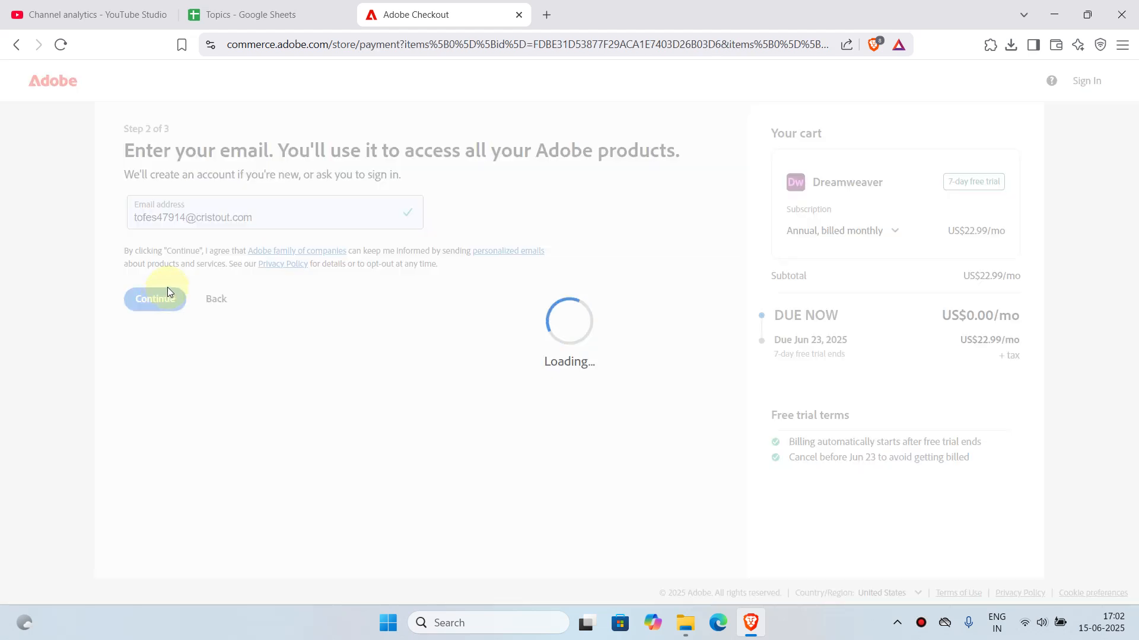
# Step: Select credit/debit card payment on step 3 of 3 and focus the card number and country fields
pyautogui.click(154, 299)
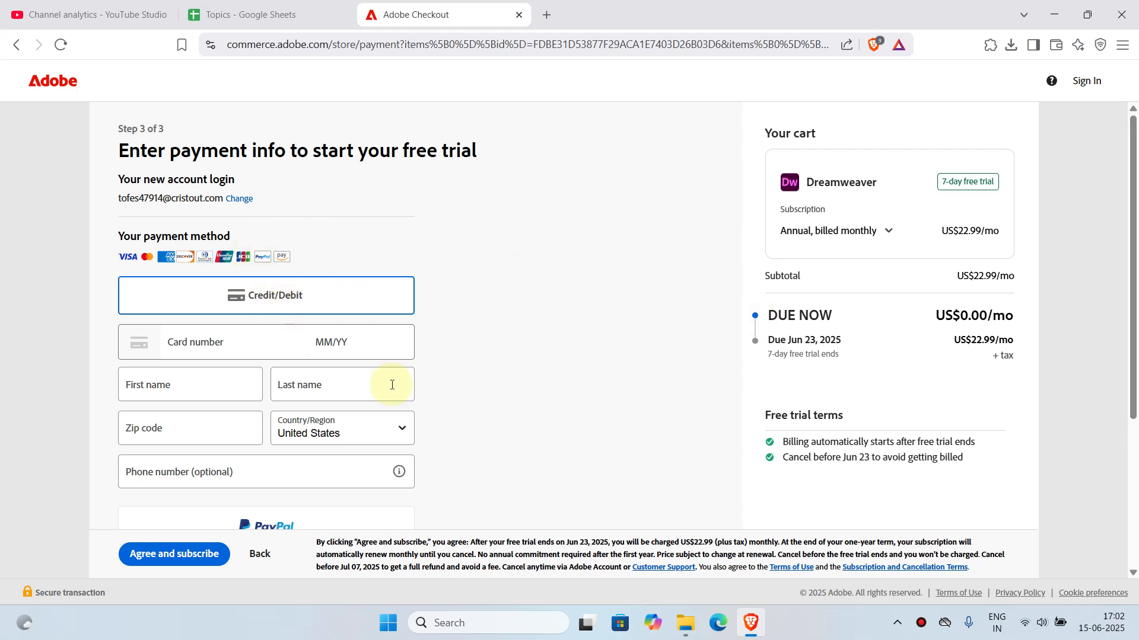
pyautogui.click(271, 296)
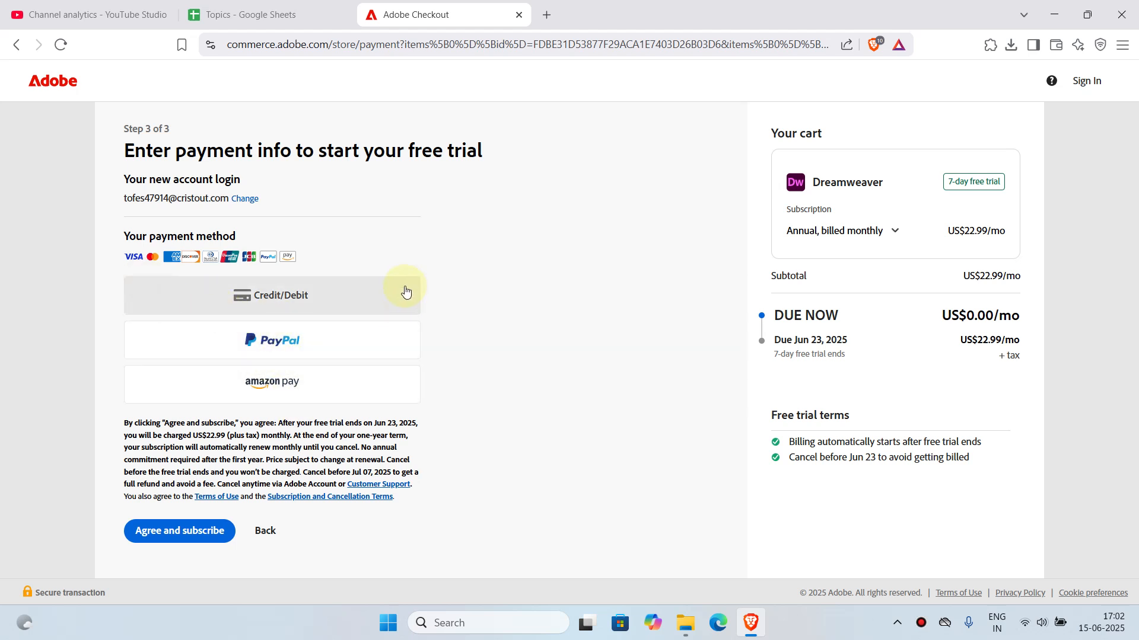
pyautogui.moveTo(304, 340)
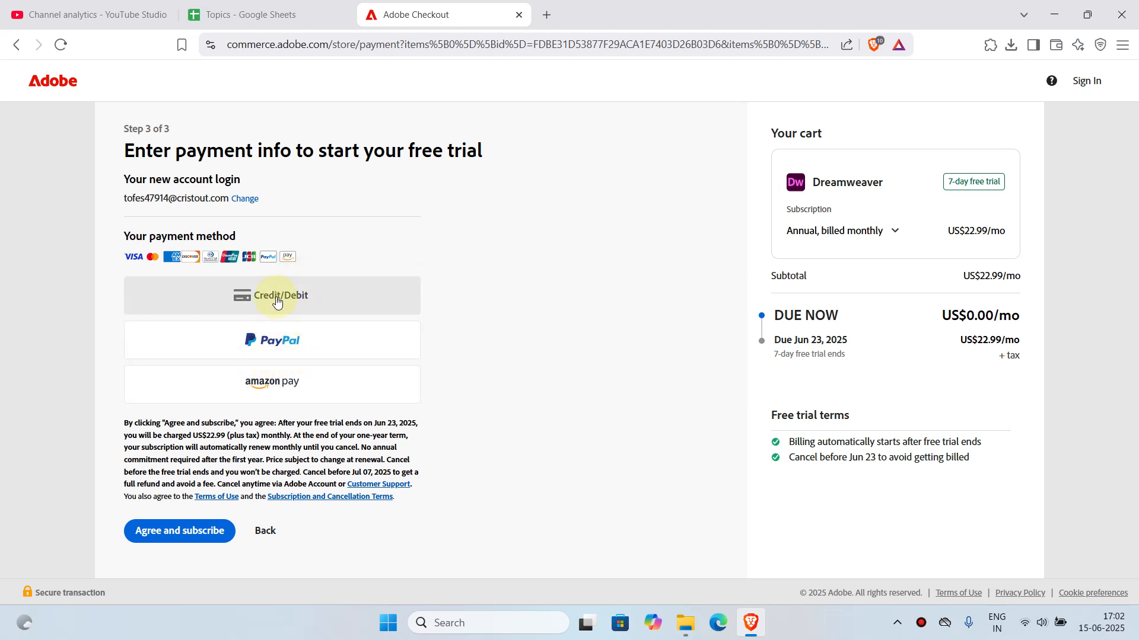
pyautogui.click(276, 295)
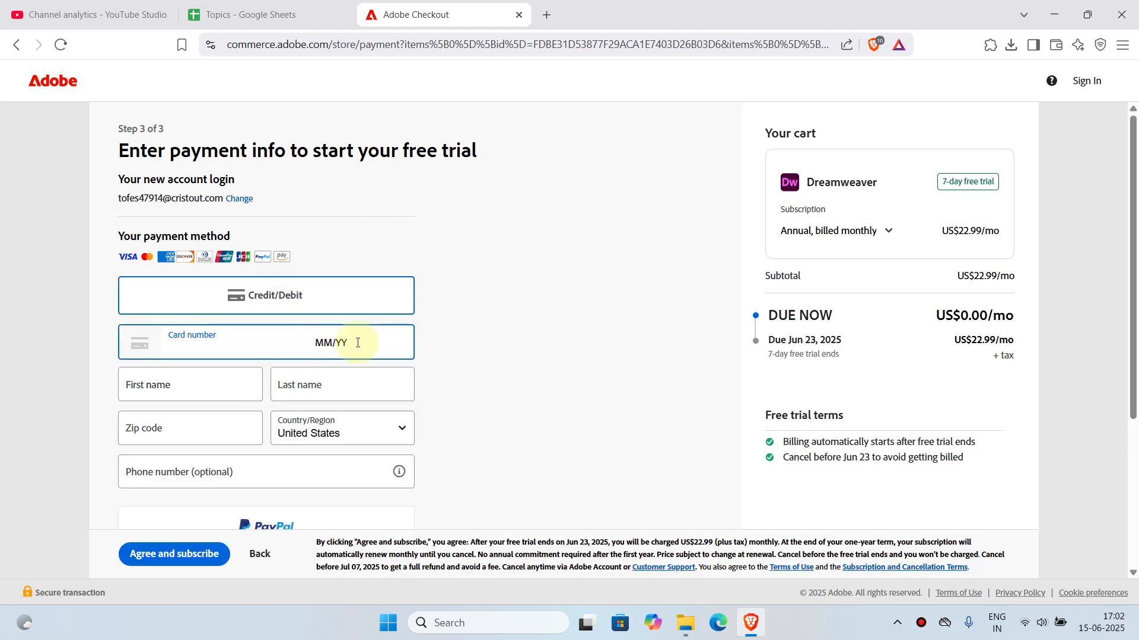
pyautogui.click(189, 384)
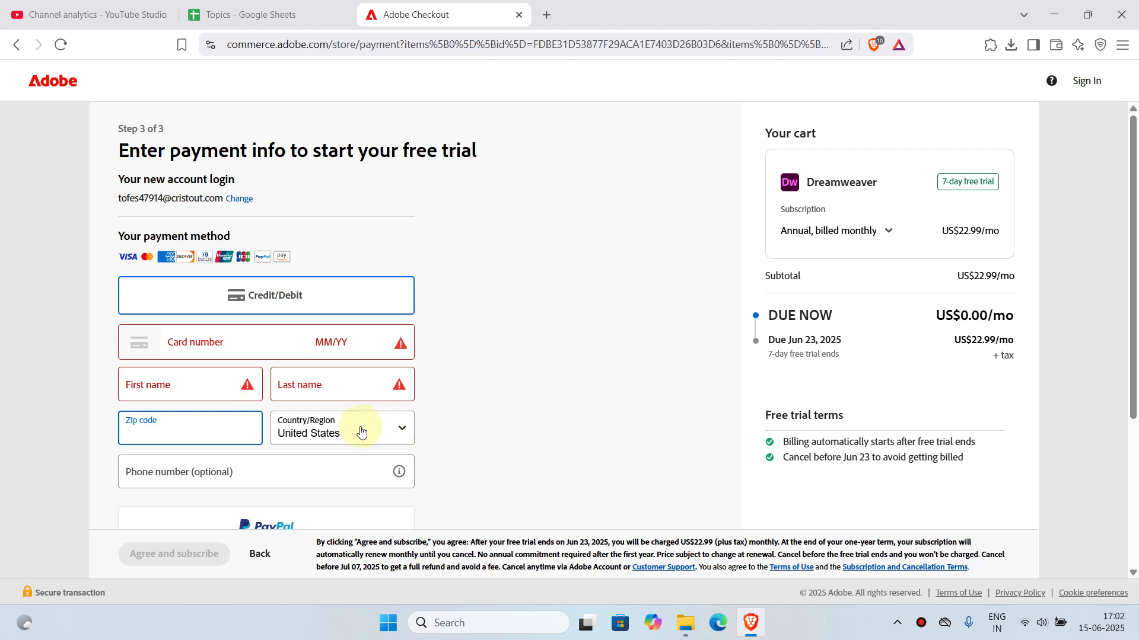
pyautogui.moveTo(333, 441)
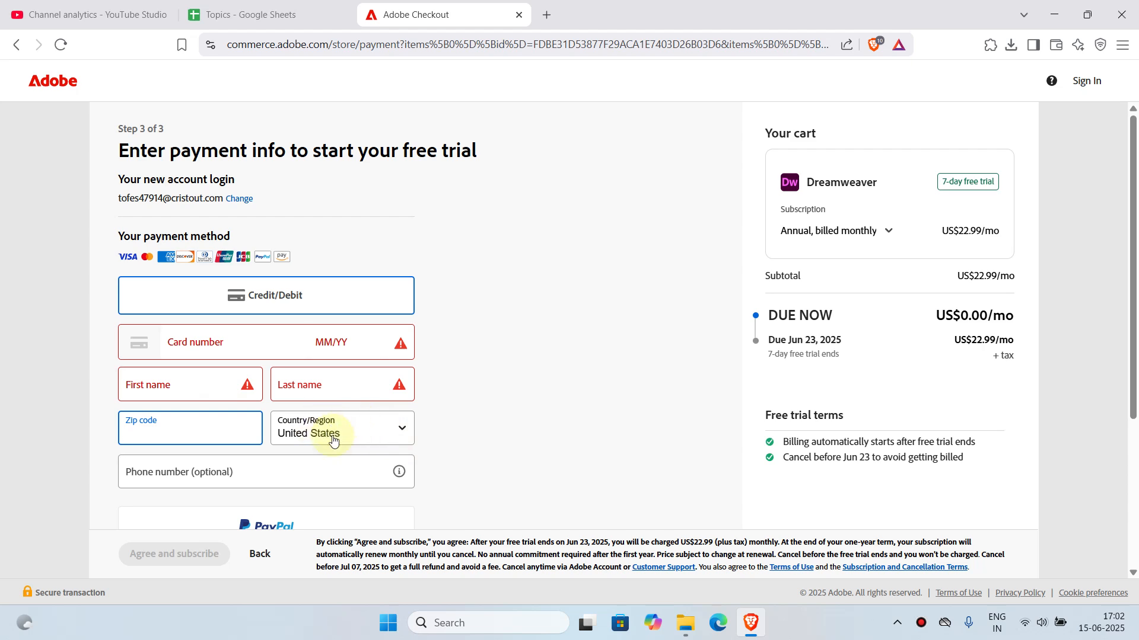
pyautogui.click(342, 428)
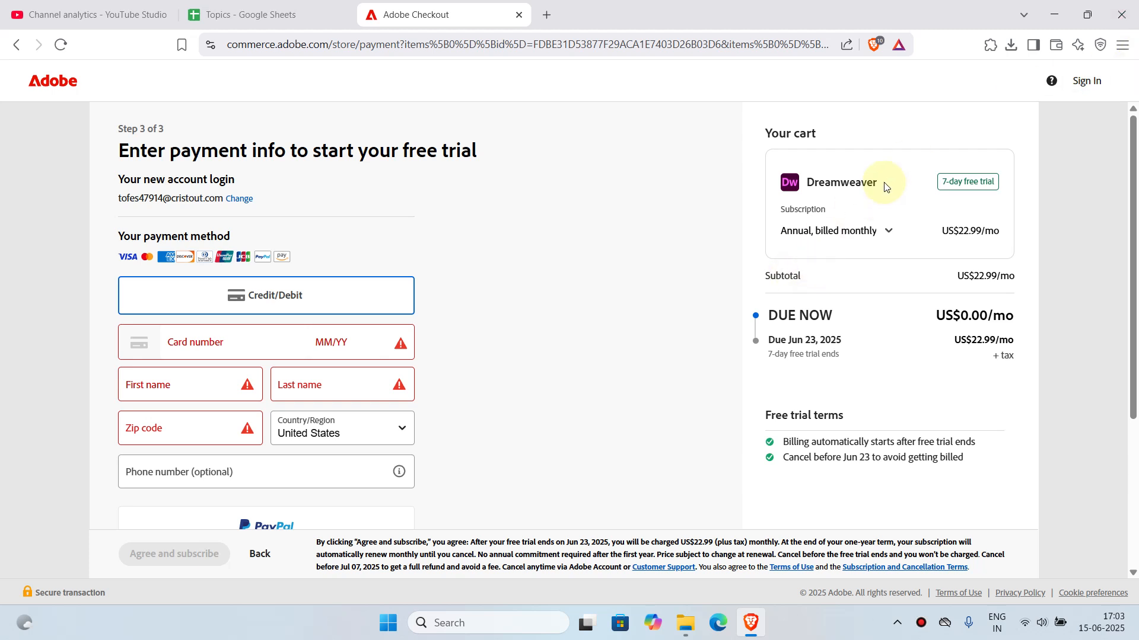
pyautogui.moveTo(885, 531)
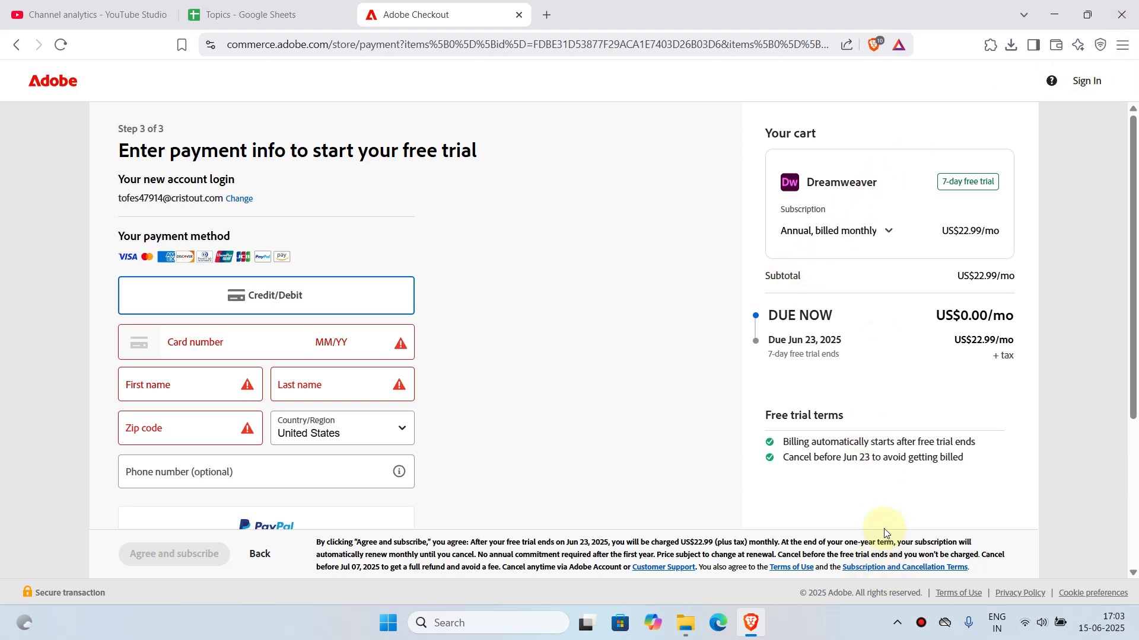